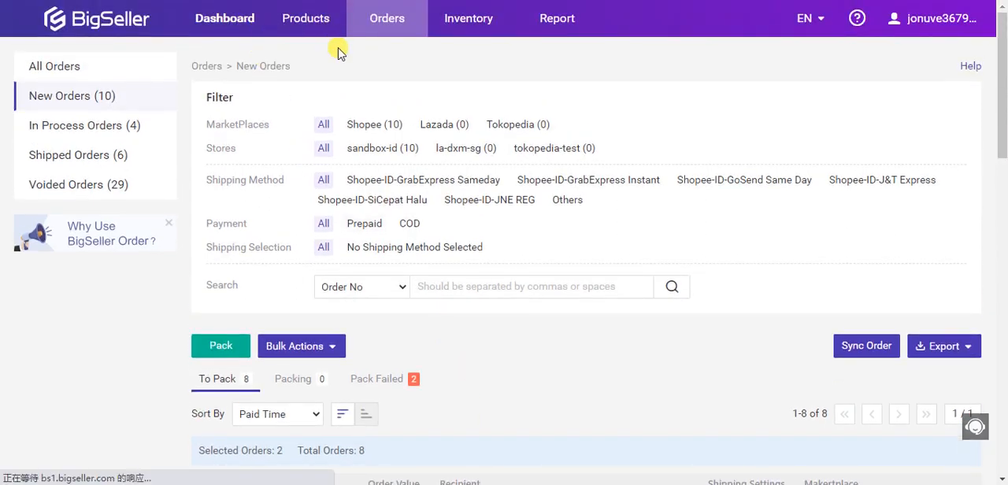
# Return to the BigSeller dashboard showing 10 new orders and 0 non-scan orders
pyautogui.click(224, 18)
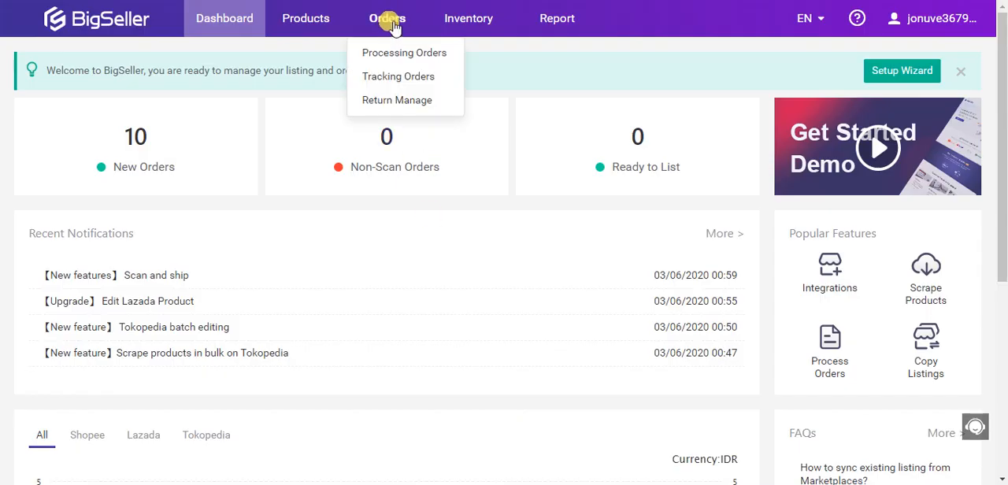
# Go to Processing Orders and scroll through the 10 new Shopee orders
pyautogui.click(403, 52)
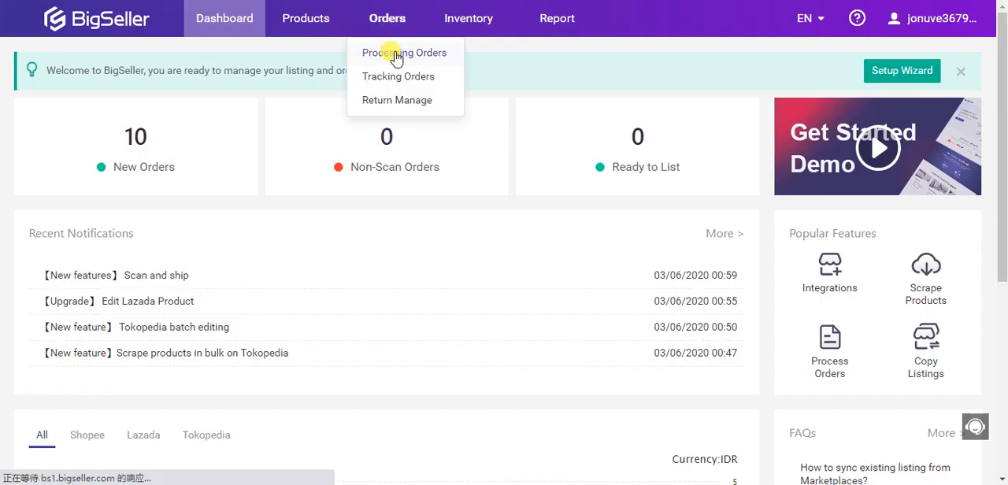
pyautogui.click(404, 52)
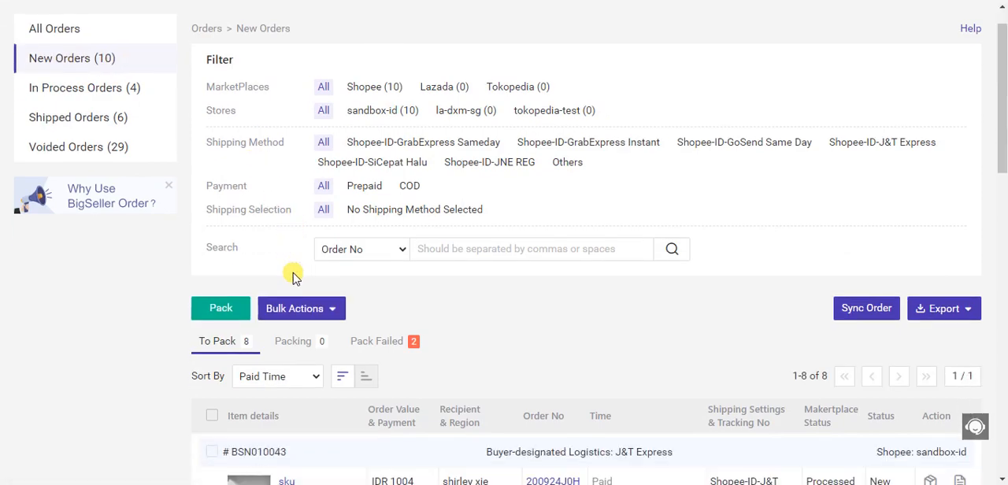
pyautogui.scroll(-3)
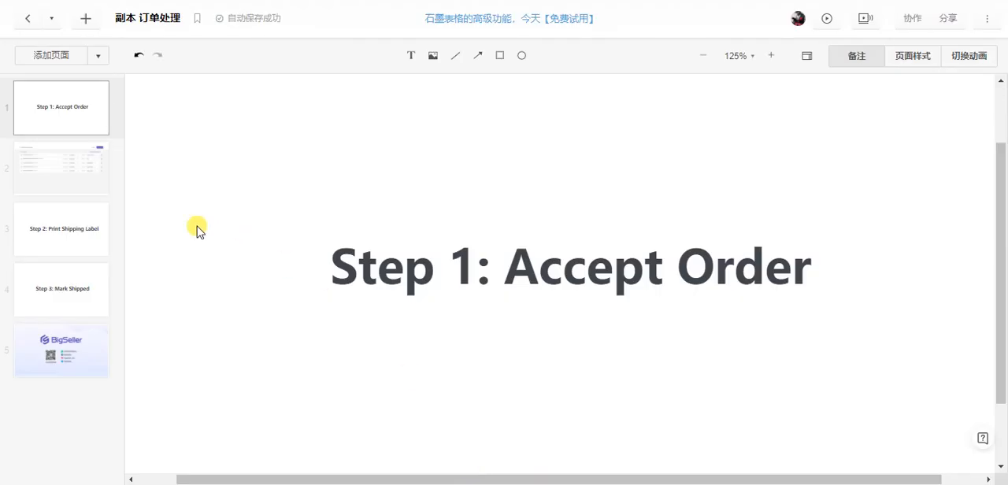
# Show the second slide with pickup information for five Shopee shipping methods
pyautogui.click(61, 168)
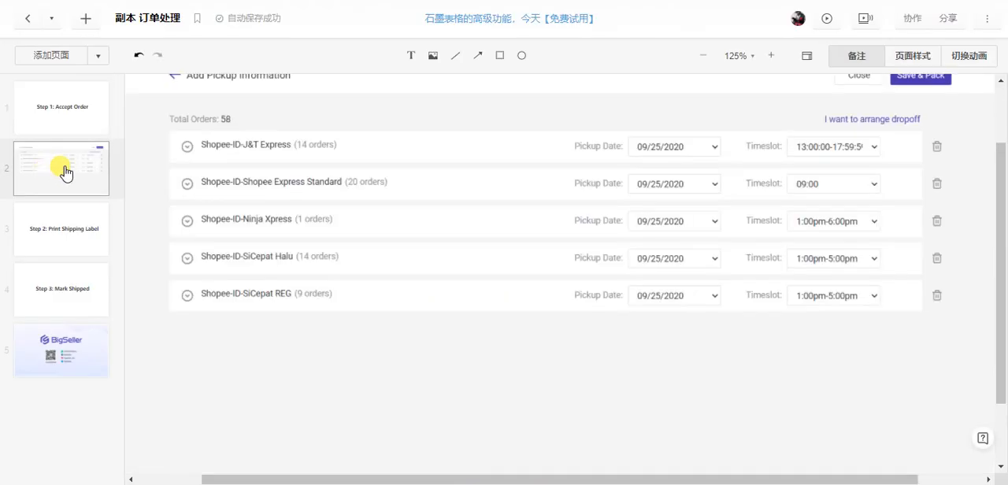
pyautogui.moveTo(582, 158)
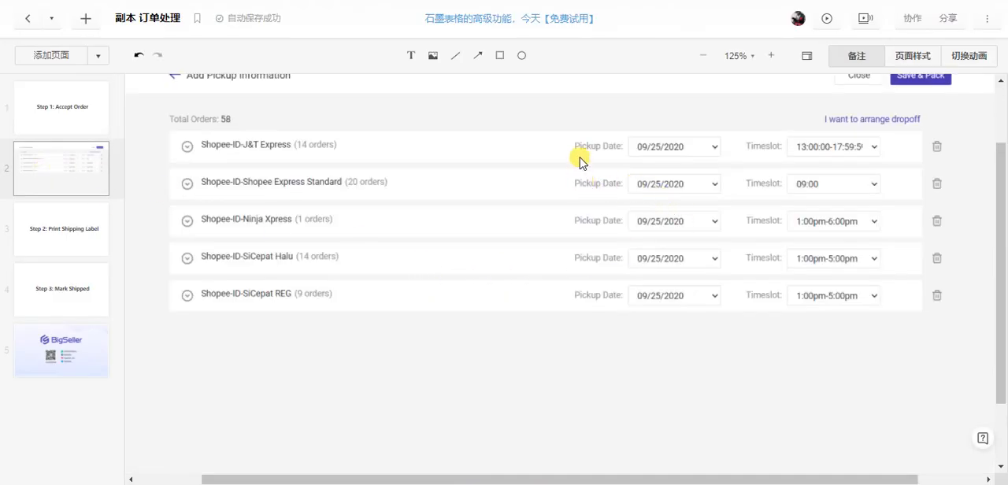
pyautogui.moveTo(769, 149)
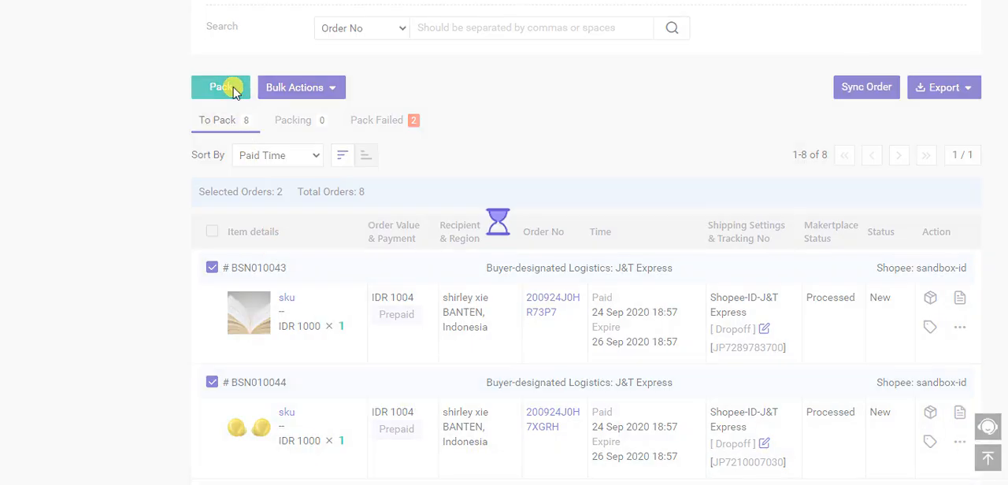
# Pack the two selected J&T Express orders, then review the two pack-failed orders' errors
pyautogui.click(220, 87)
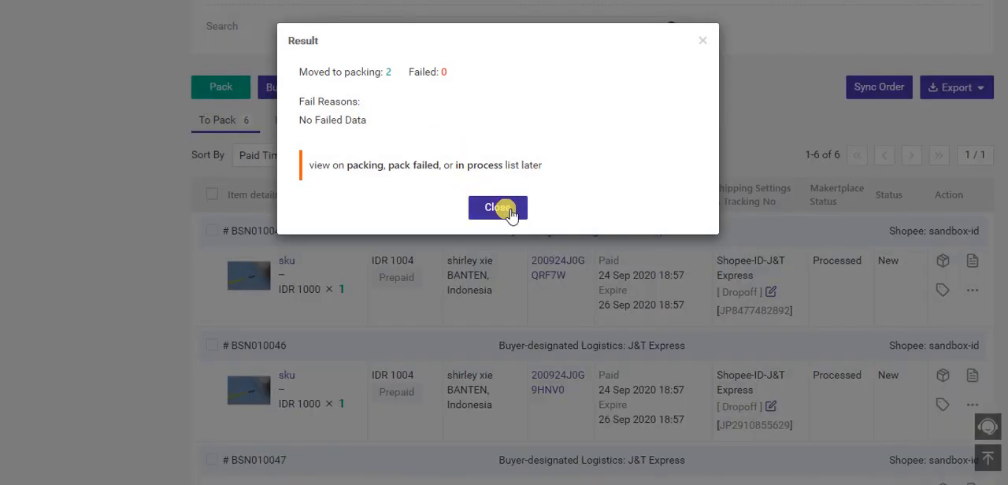
pyautogui.click(498, 208)
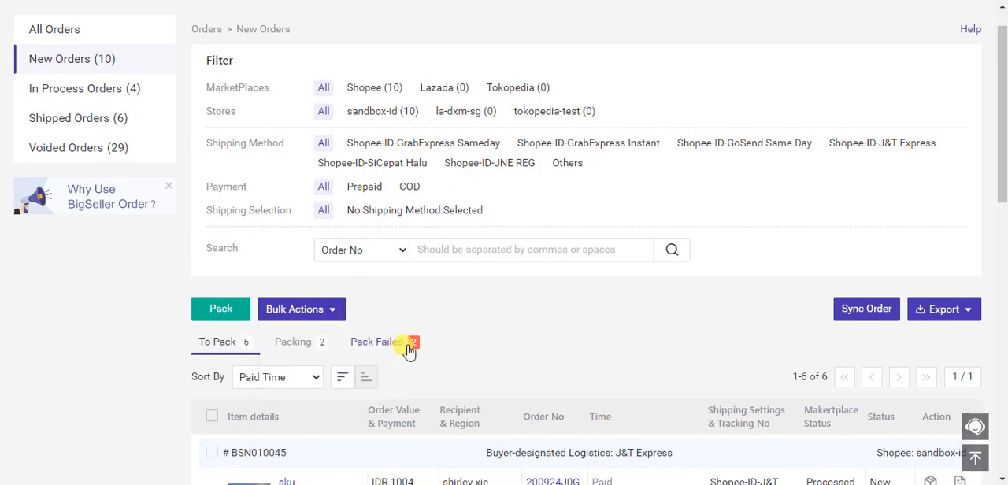
pyautogui.click(377, 341)
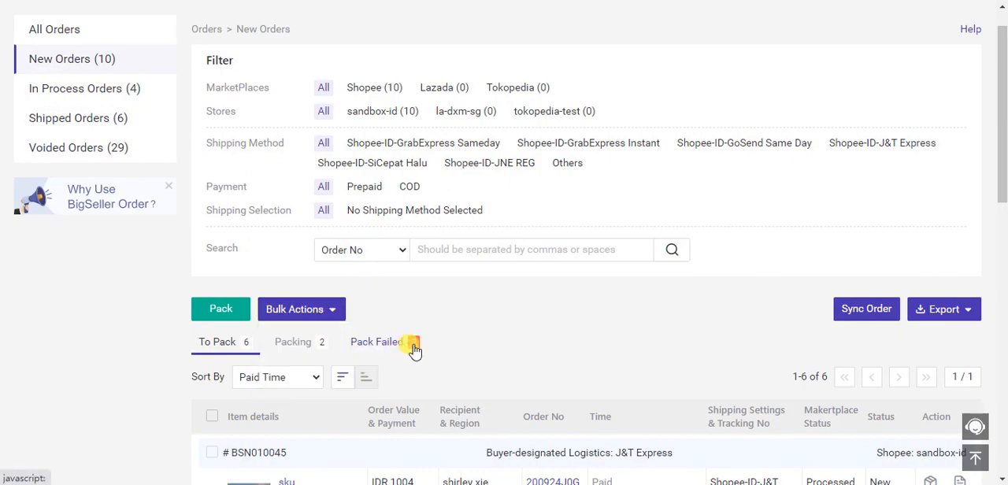
pyautogui.click(376, 341)
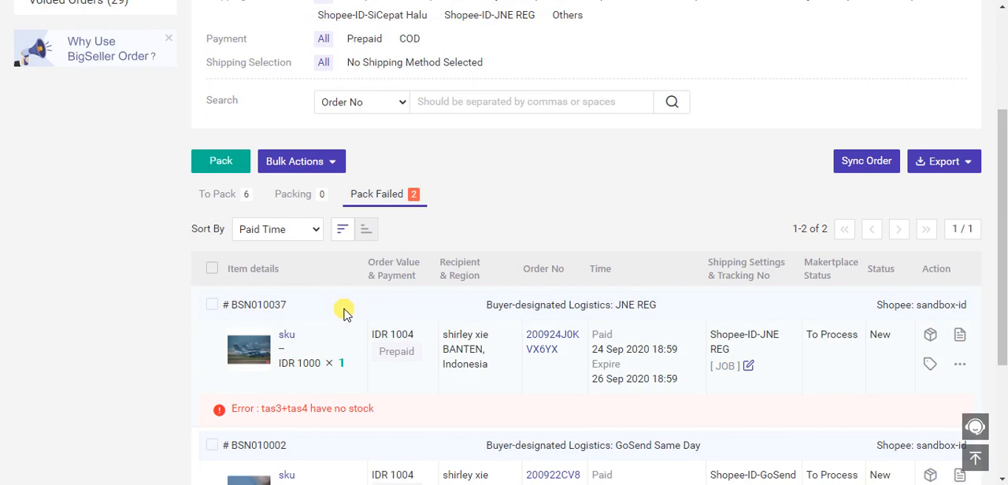
pyautogui.moveTo(371, 352)
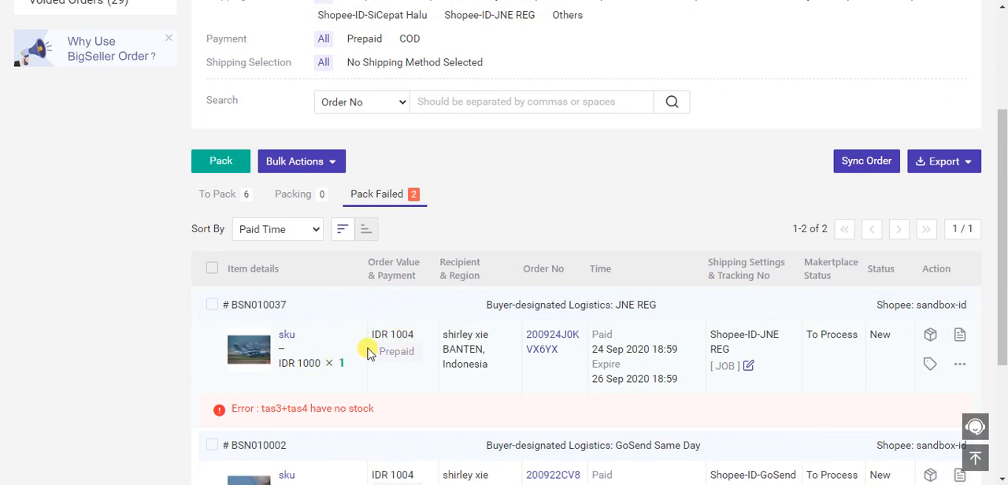
pyautogui.scroll(-3)
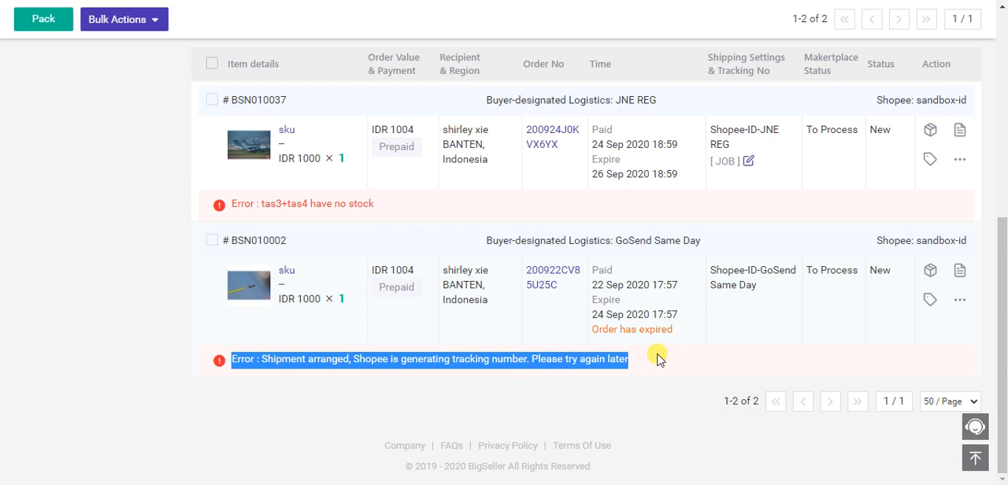
pyautogui.moveTo(656, 356)
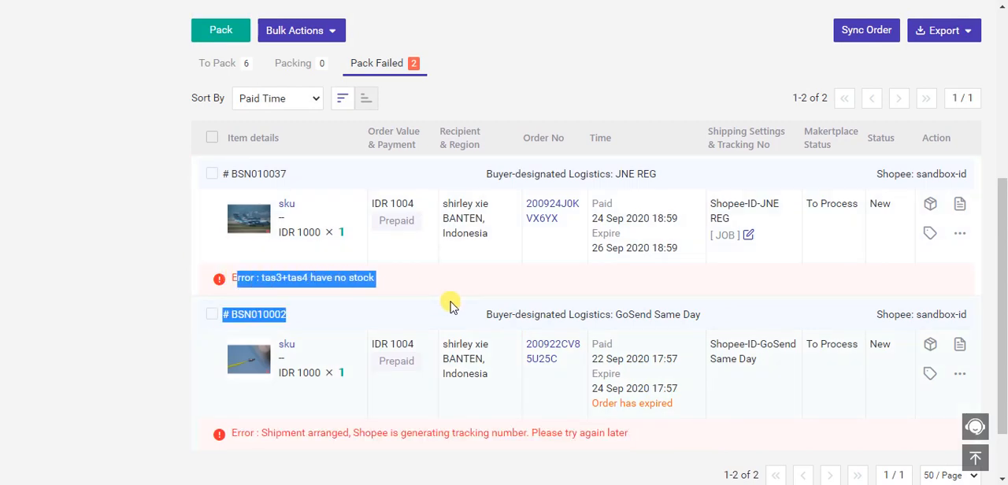
pyautogui.moveTo(451, 305)
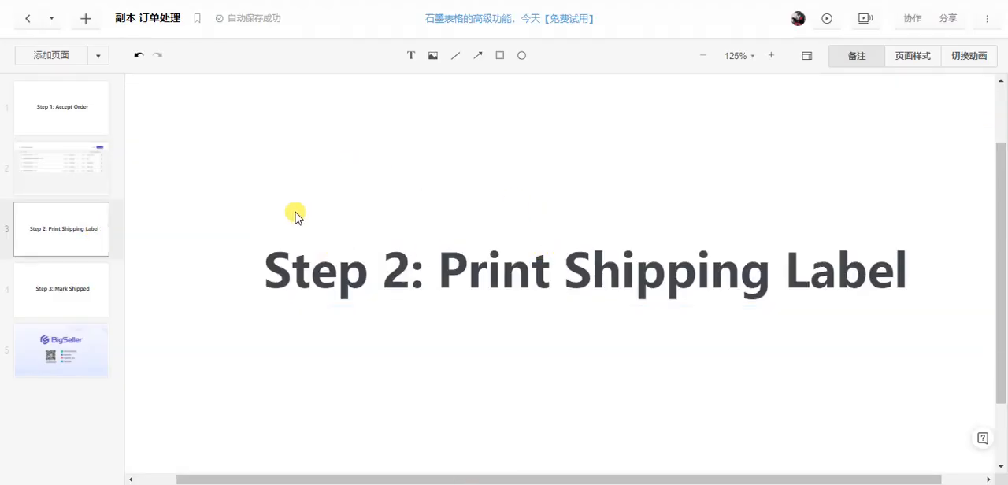
# Select the 'Step 2: Print Shipping Label' title on the third slide
pyautogui.click(586, 270)
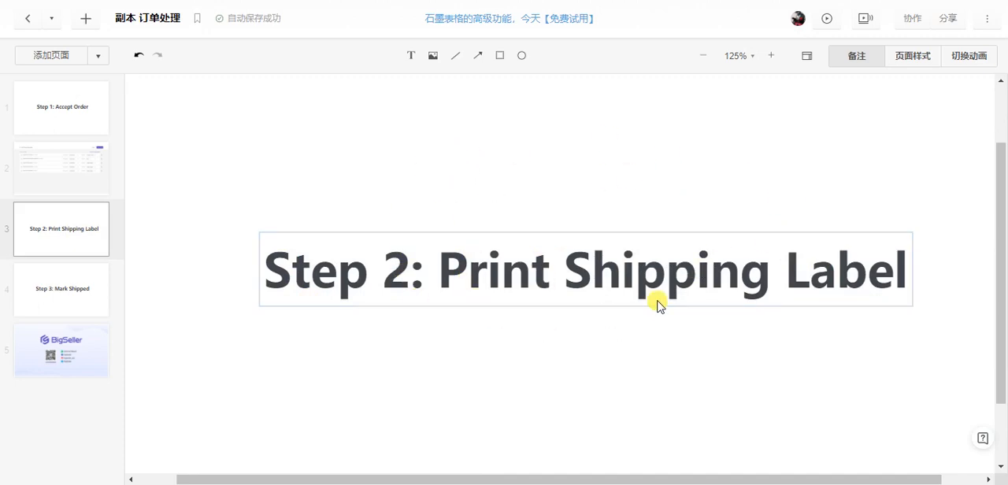
pyautogui.moveTo(578, 358)
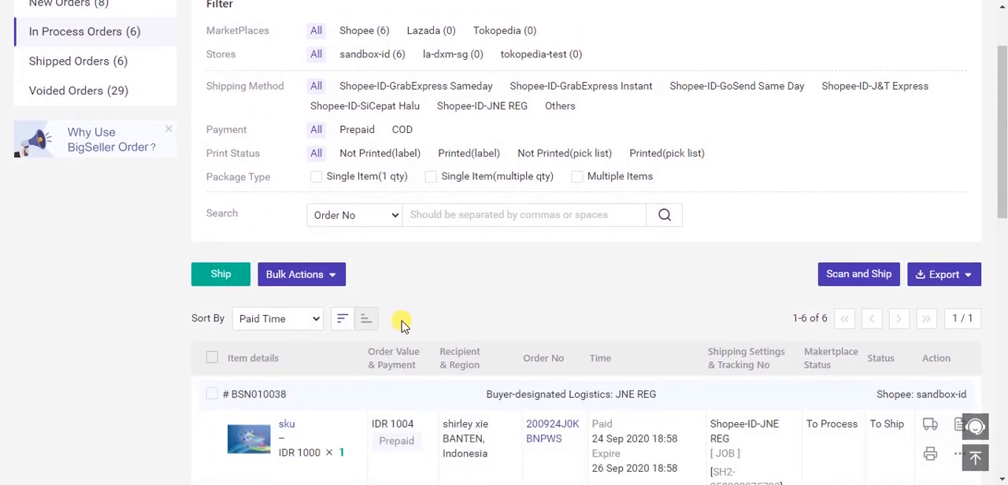
# Filter In Process Orders to Not Printed(label) and the sandbox-id store
pyautogui.scroll(-3)
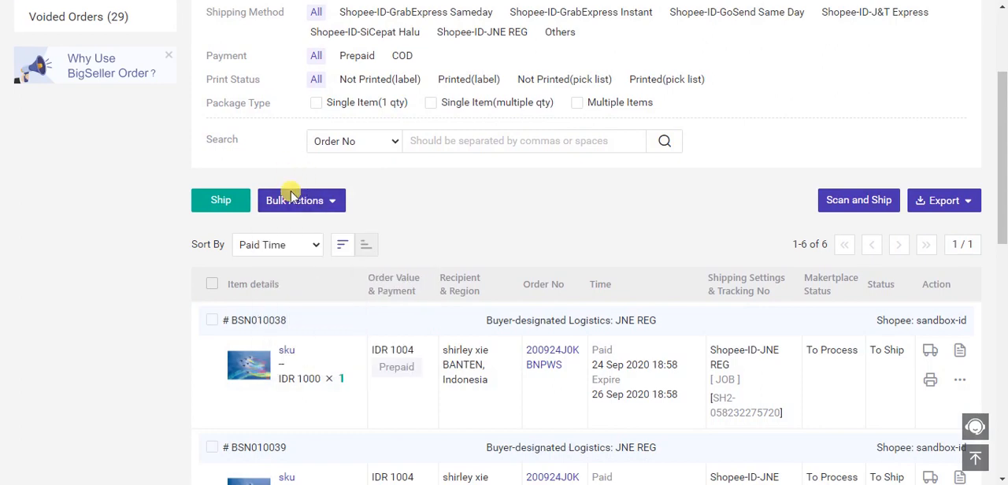
pyautogui.click(296, 200)
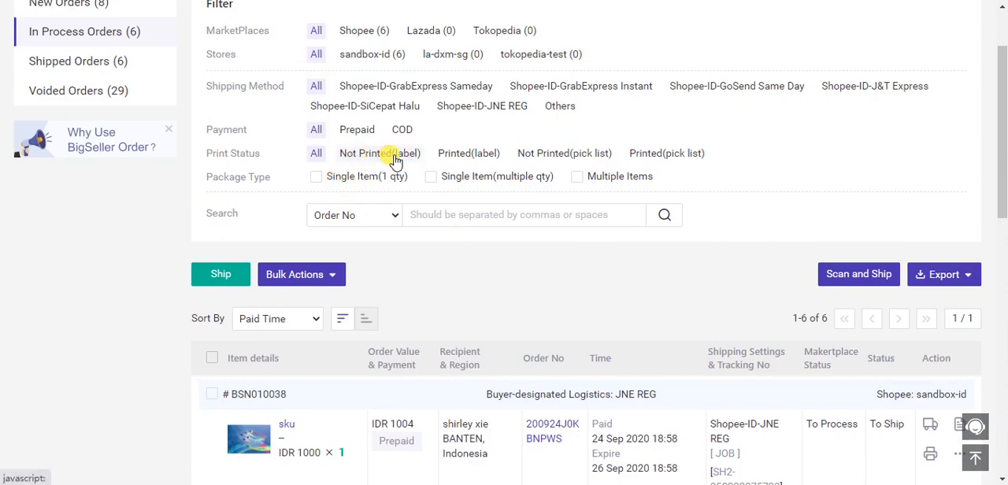
pyautogui.click(379, 153)
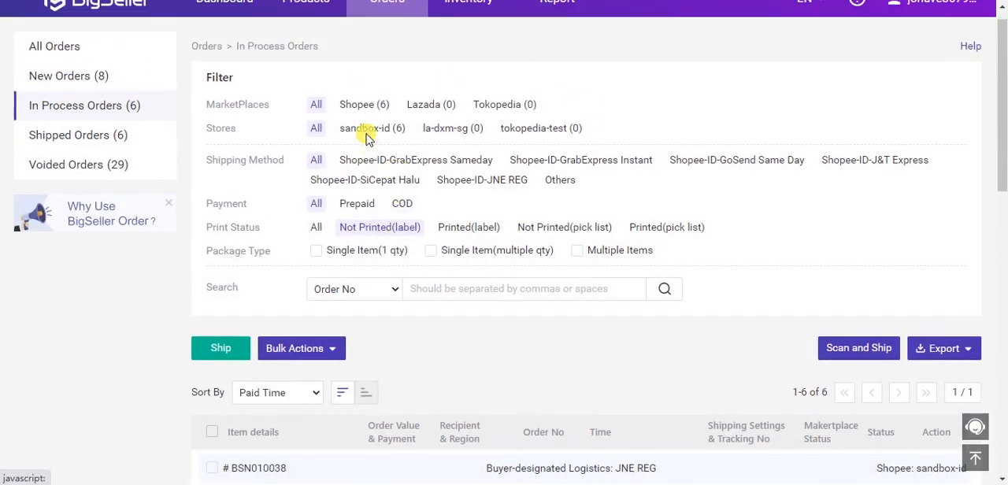
pyautogui.click(364, 127)
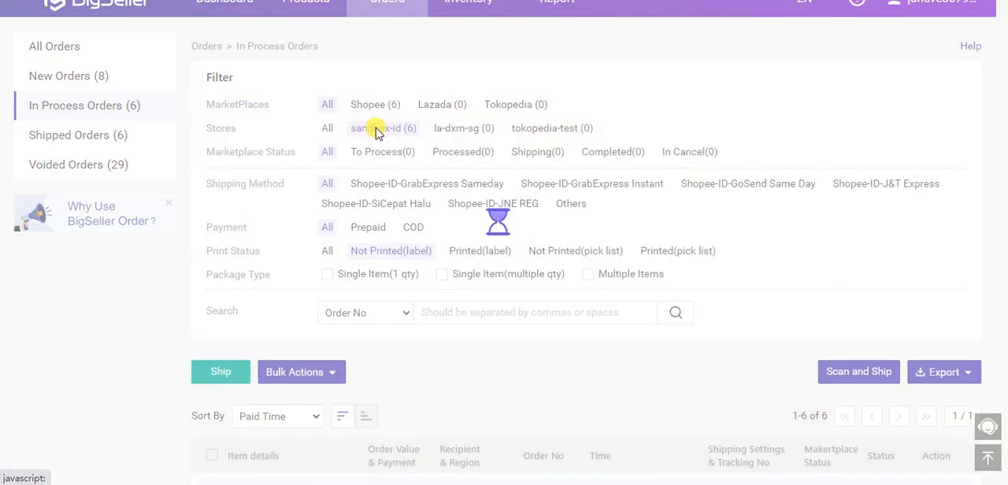
pyautogui.click(384, 128)
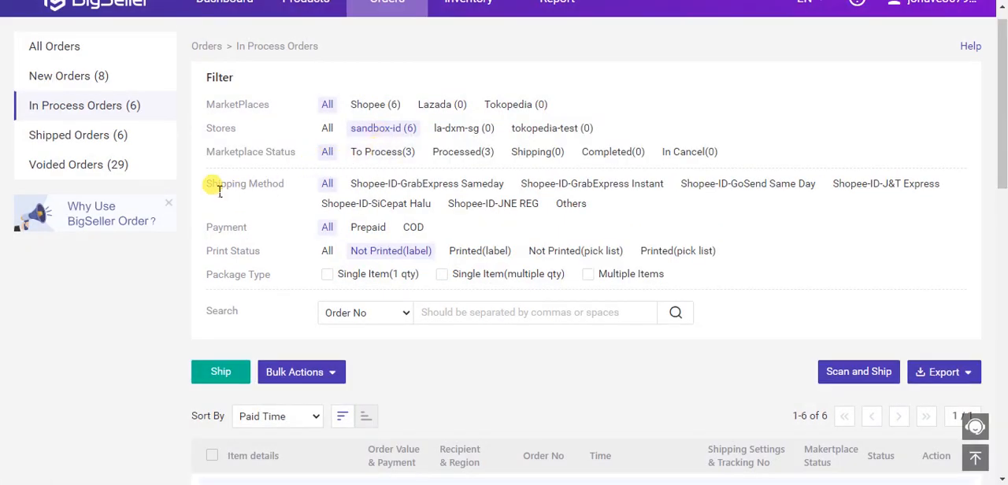
# Filter to Shopee-ID-JNE REG shipping and select all three listed orders
pyautogui.scroll(-3)
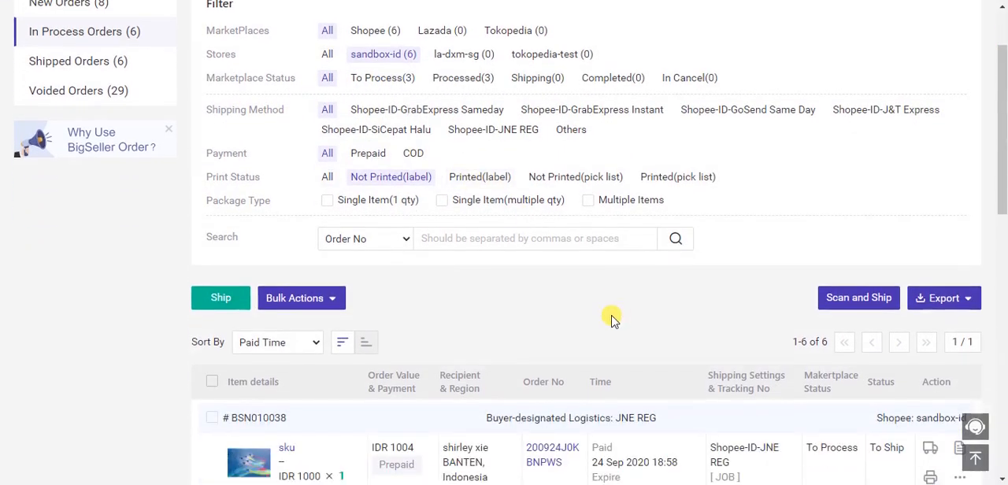
pyautogui.moveTo(855, 109)
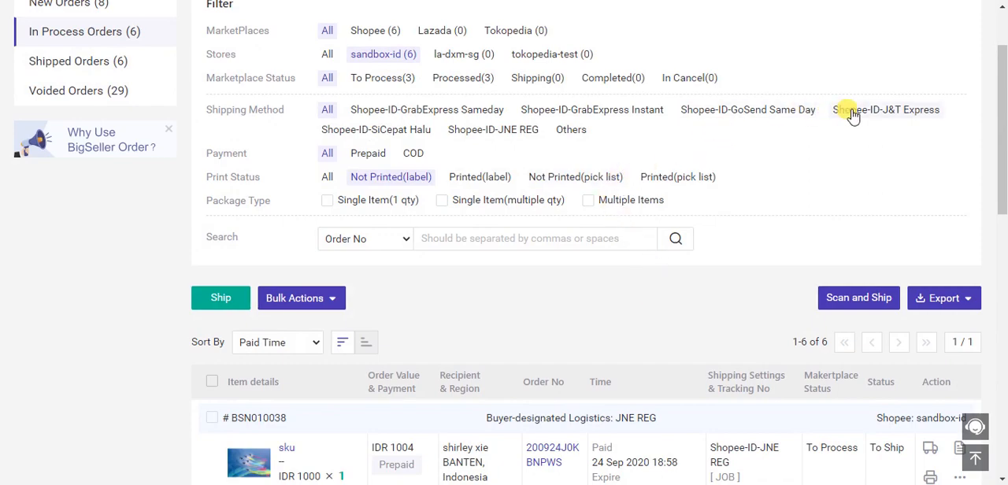
pyautogui.click(492, 129)
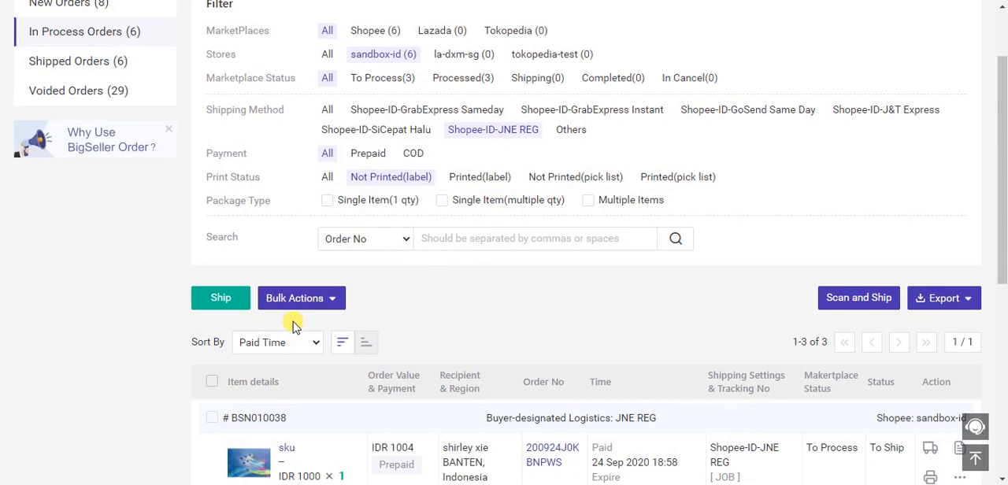
pyautogui.moveTo(214, 325)
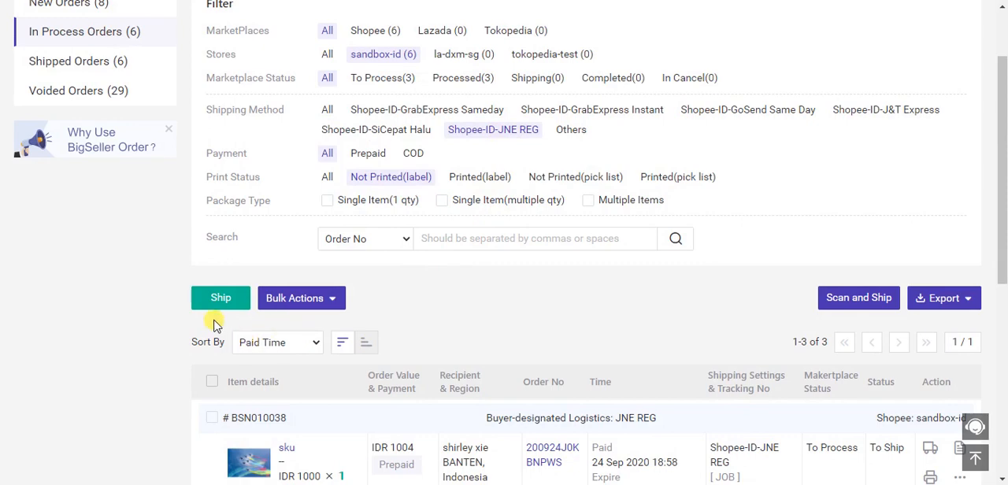
pyautogui.moveTo(229, 303)
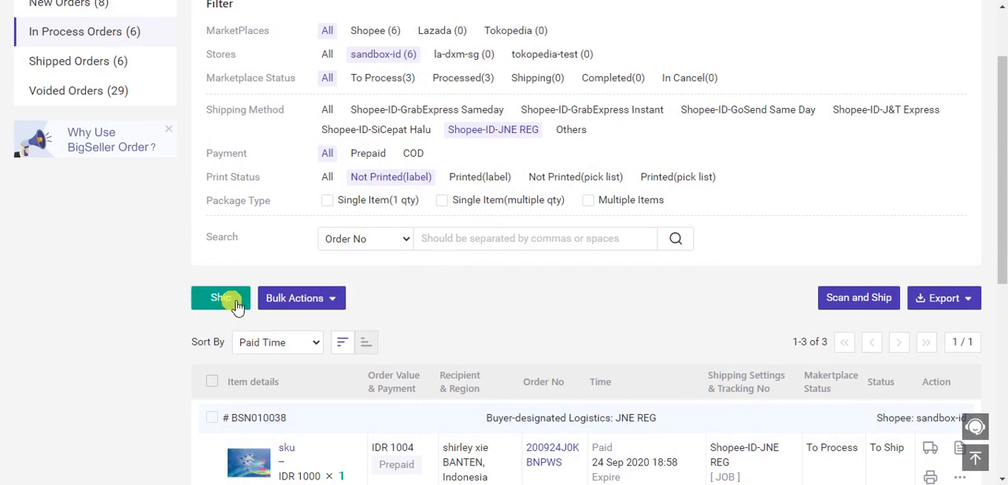
pyautogui.scroll(-3)
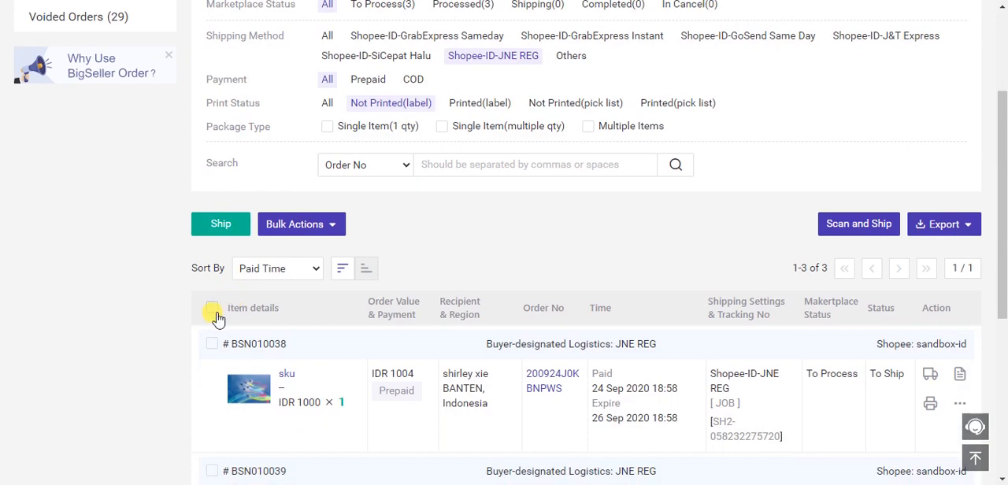
pyautogui.click(212, 308)
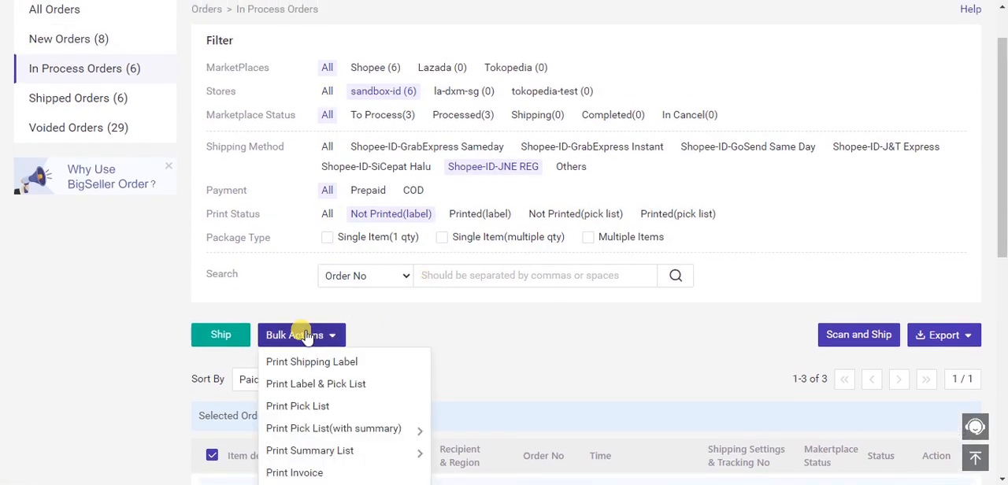
pyautogui.moveTo(282, 362)
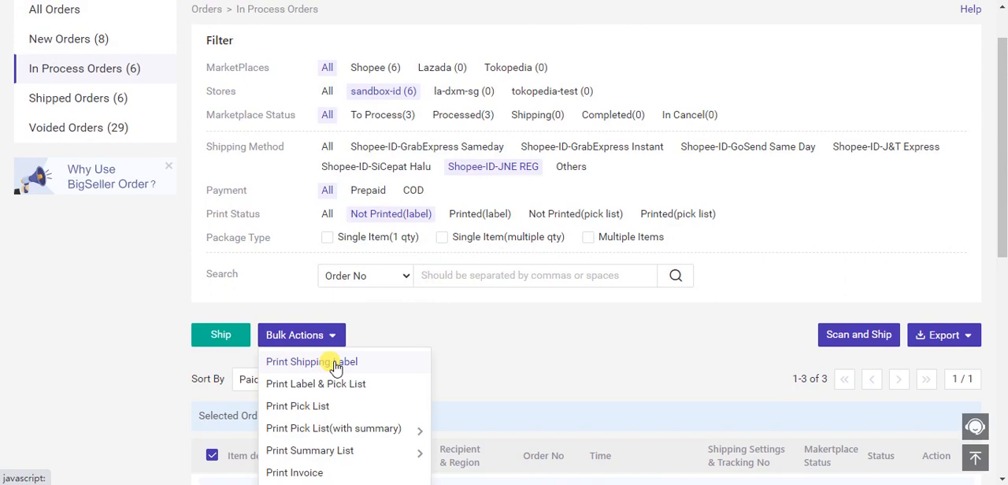
# Print shipping labels for the three JNE REG orders and mark them as printed
pyautogui.click(311, 362)
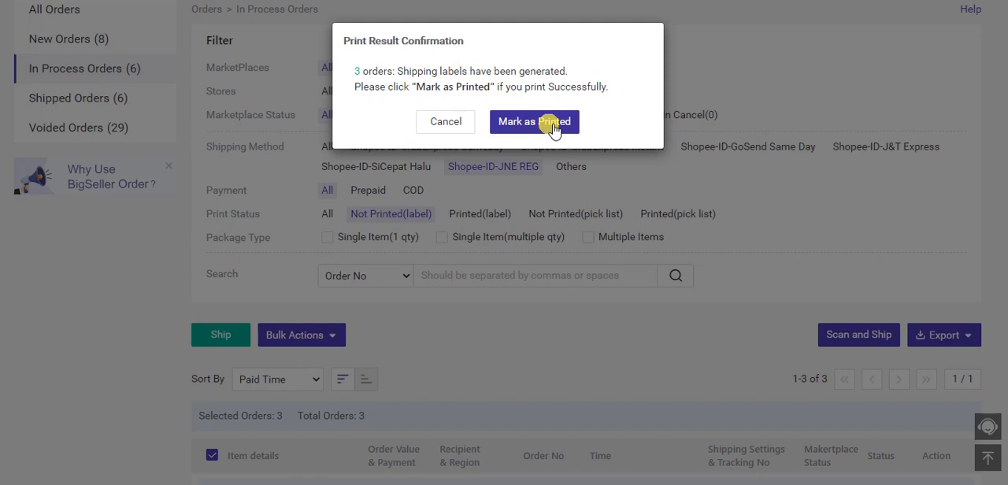
pyautogui.moveTo(576, 165)
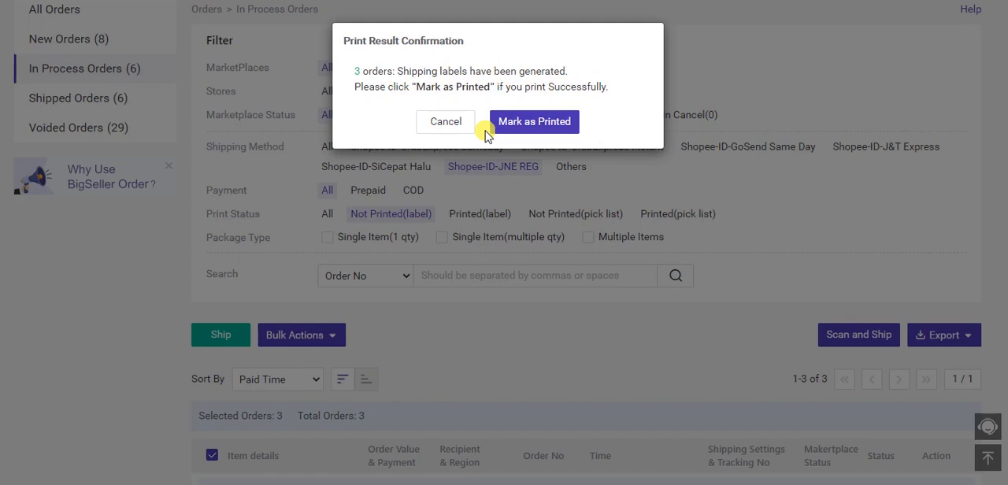
pyautogui.moveTo(543, 166)
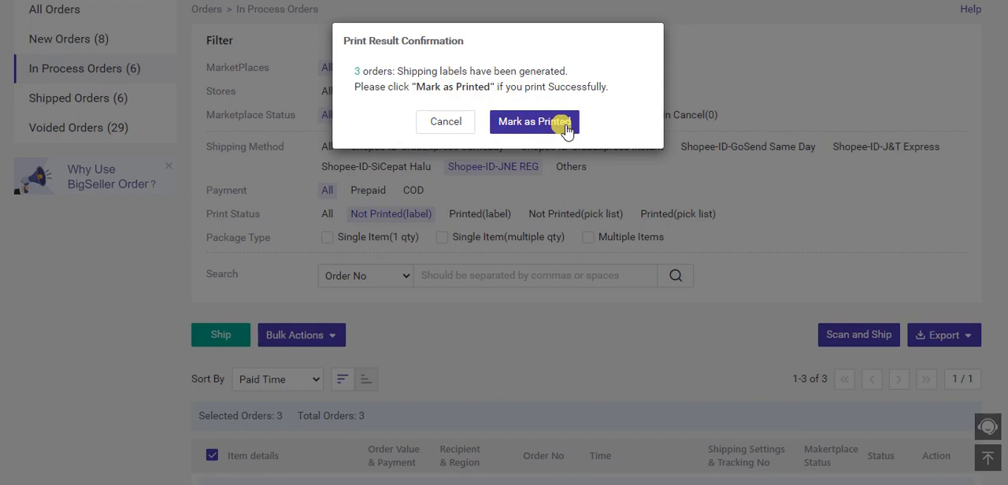
pyautogui.click(534, 121)
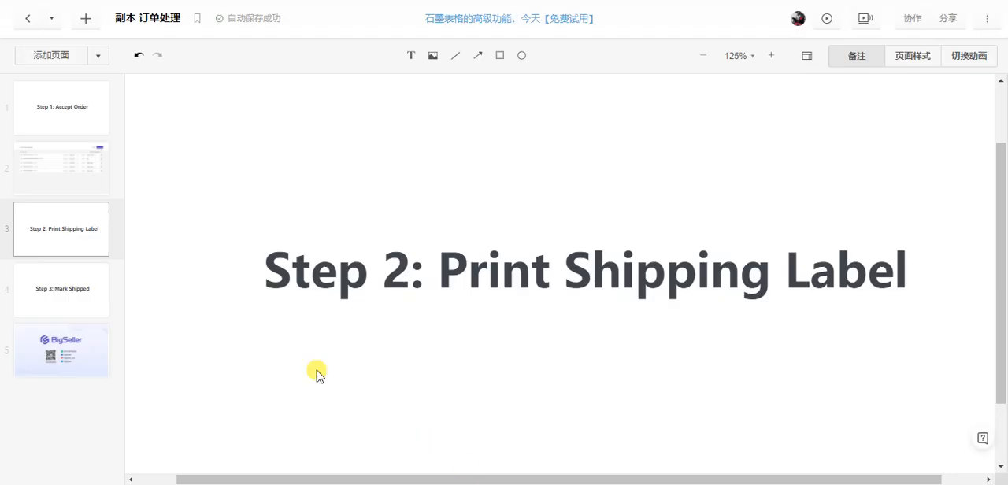
pyautogui.click(61, 289)
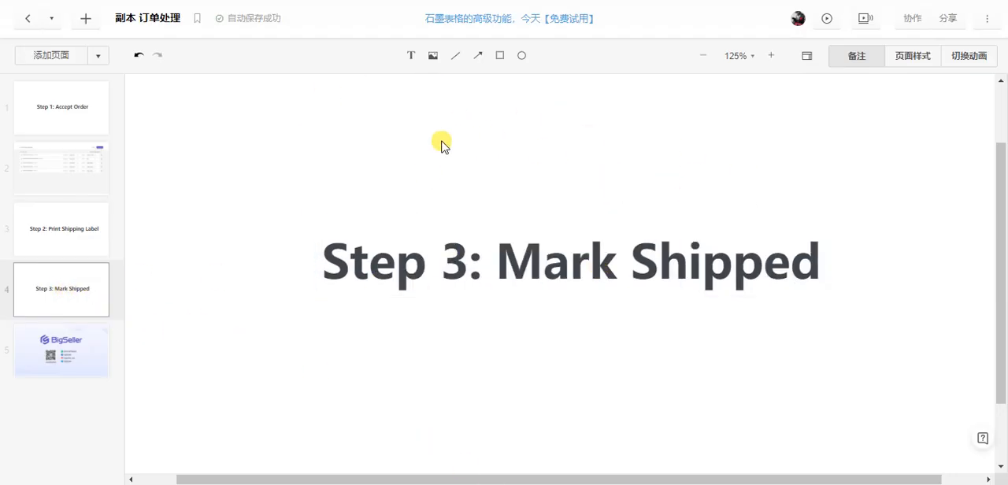
pyautogui.click(795, 297)
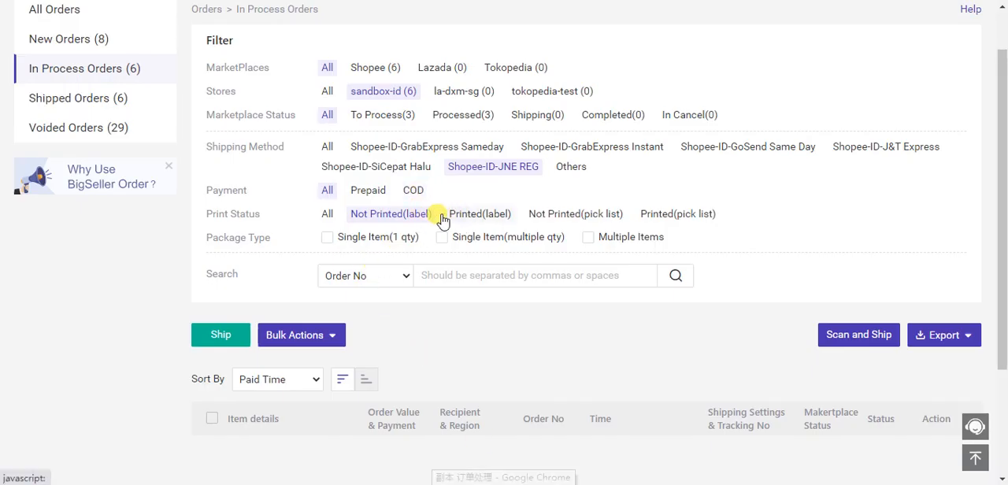
pyautogui.moveTo(432, 209)
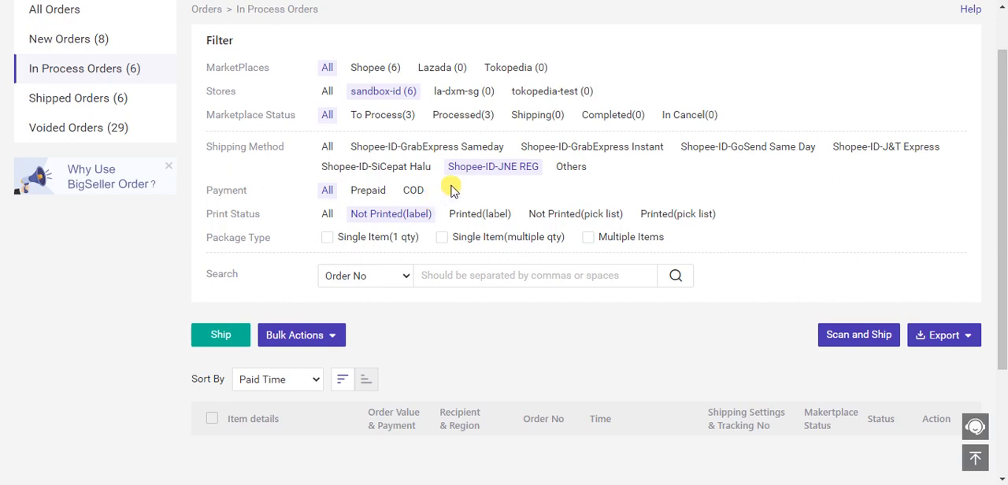
pyautogui.moveTo(486, 202)
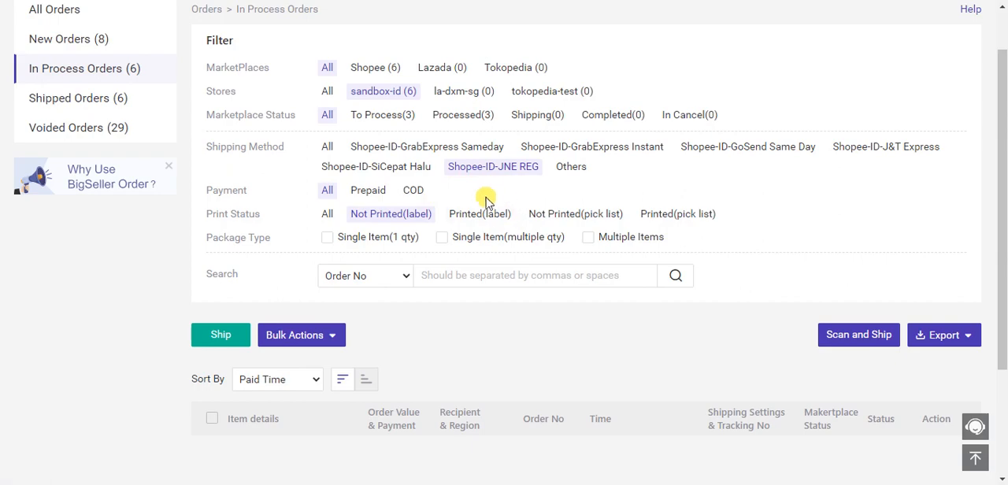
# Filter to Printed(label) and select all three JNE REG orders
pyautogui.click(479, 213)
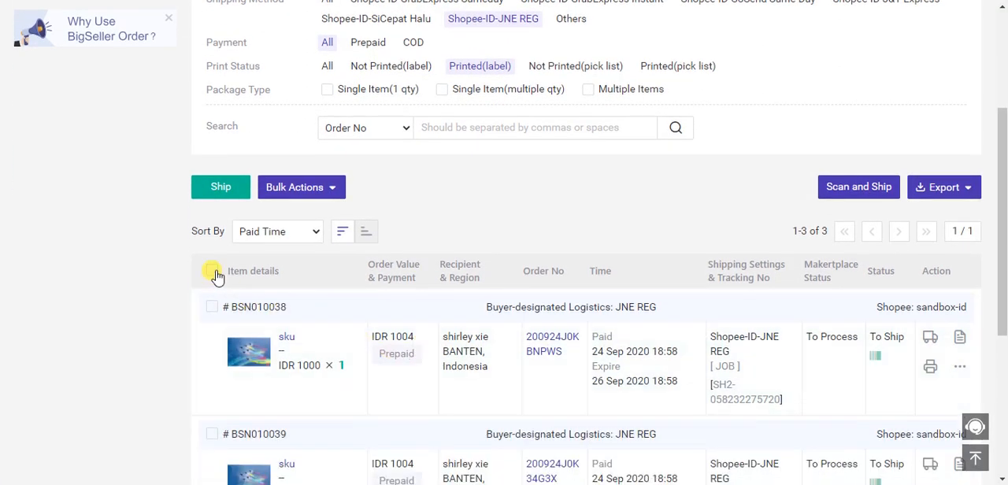
pyautogui.click(212, 271)
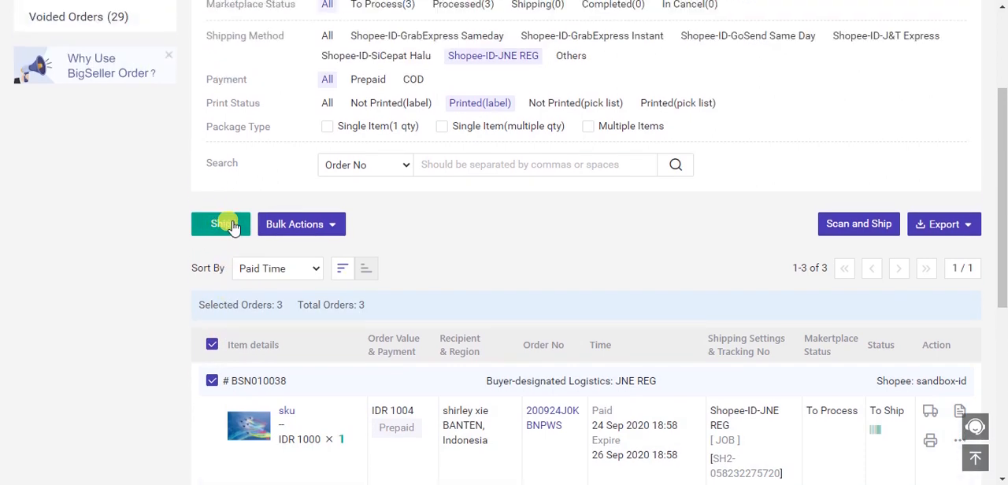
# Ship the three selected JNE REG orders, confirm, and close the results
pyautogui.click(221, 224)
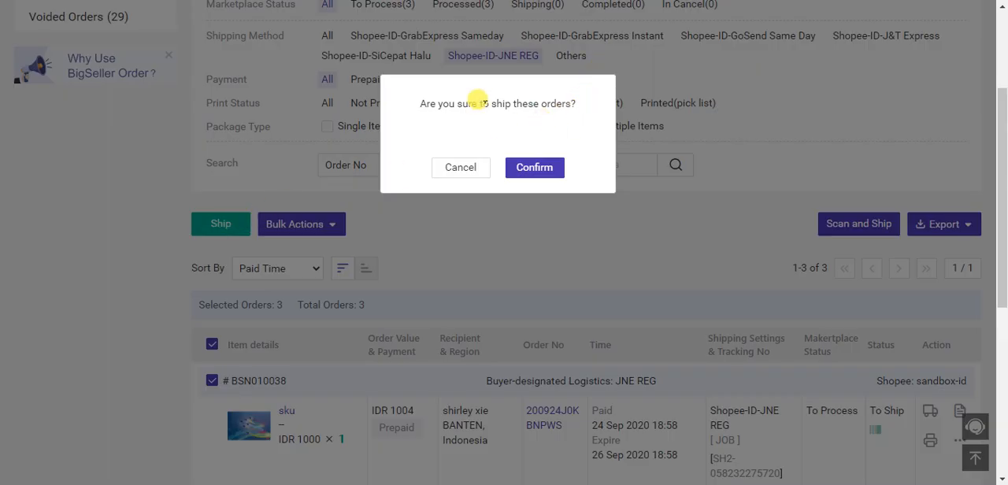
pyautogui.click(534, 167)
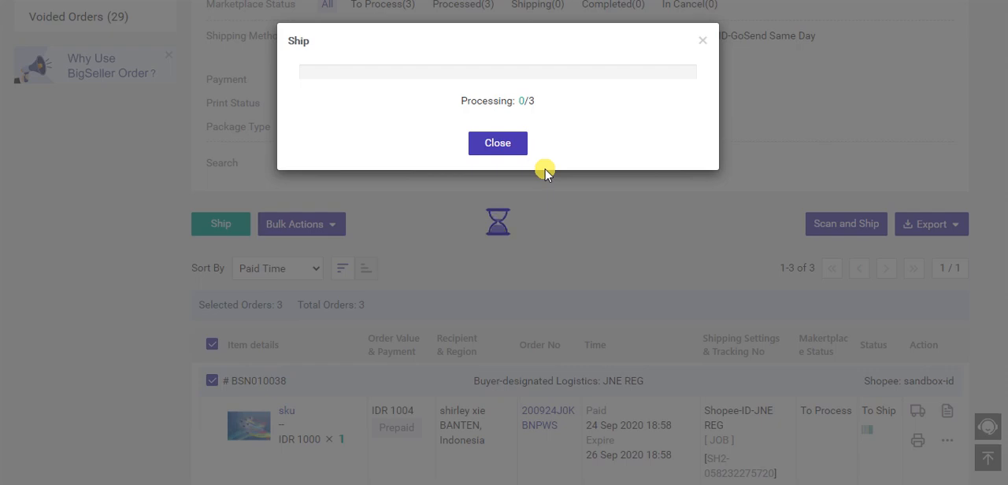
pyautogui.moveTo(595, 101)
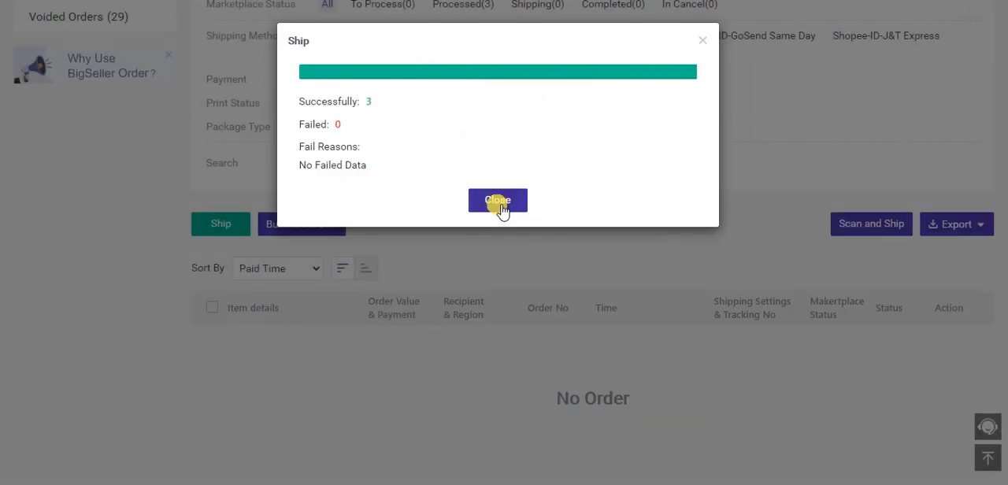
pyautogui.click(498, 200)
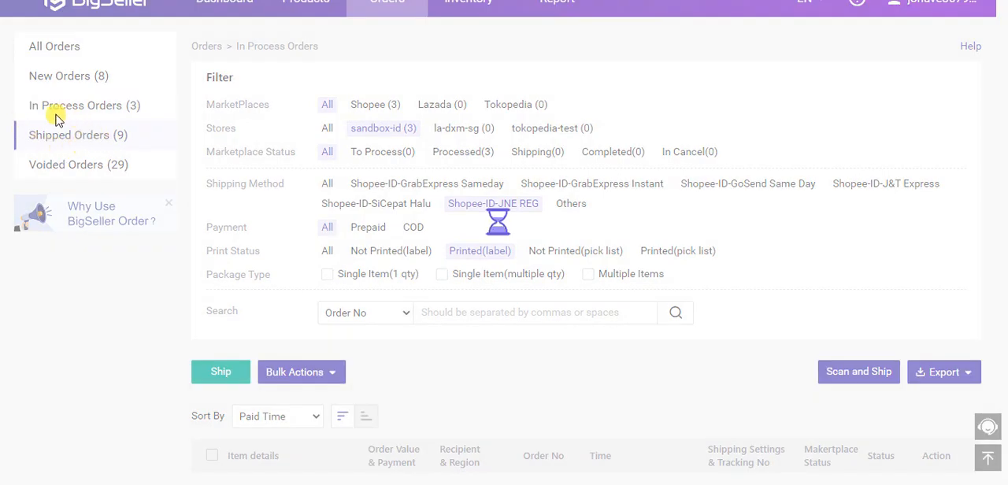
# Check the nine Shipped Orders, then return to the three remaining In Process orders
pyautogui.click(68, 134)
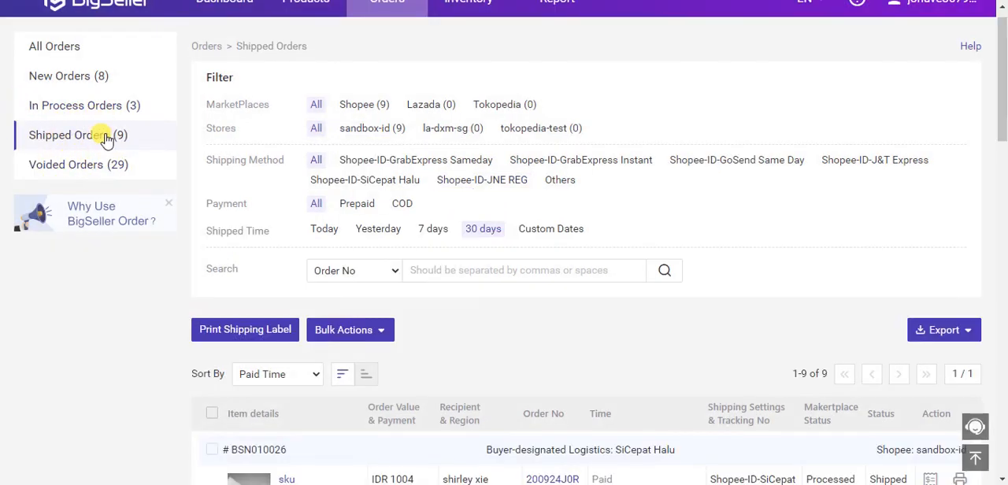
pyautogui.click(84, 105)
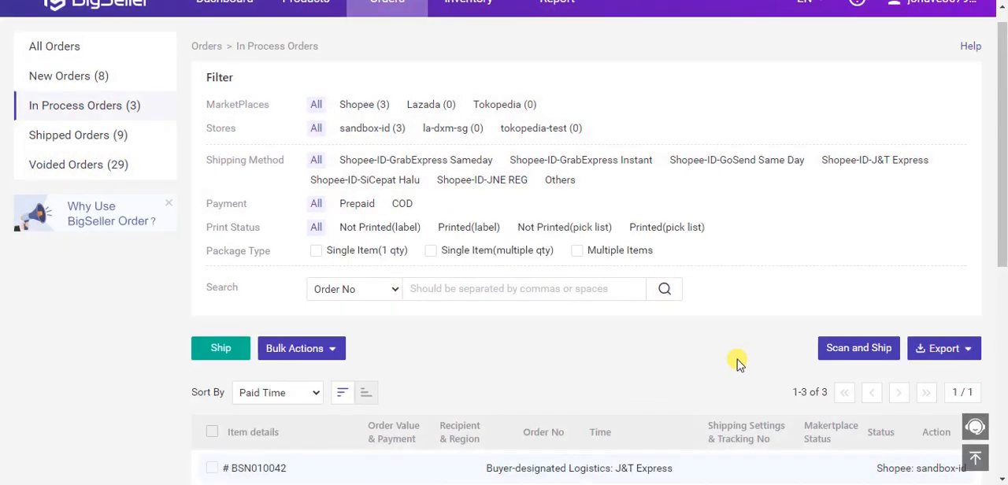
pyautogui.scroll(-3)
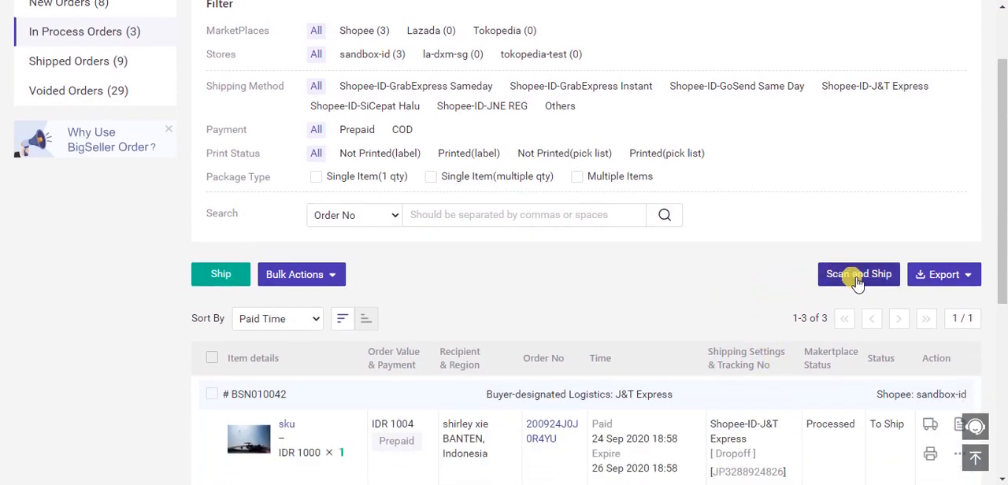
pyautogui.moveTo(866, 293)
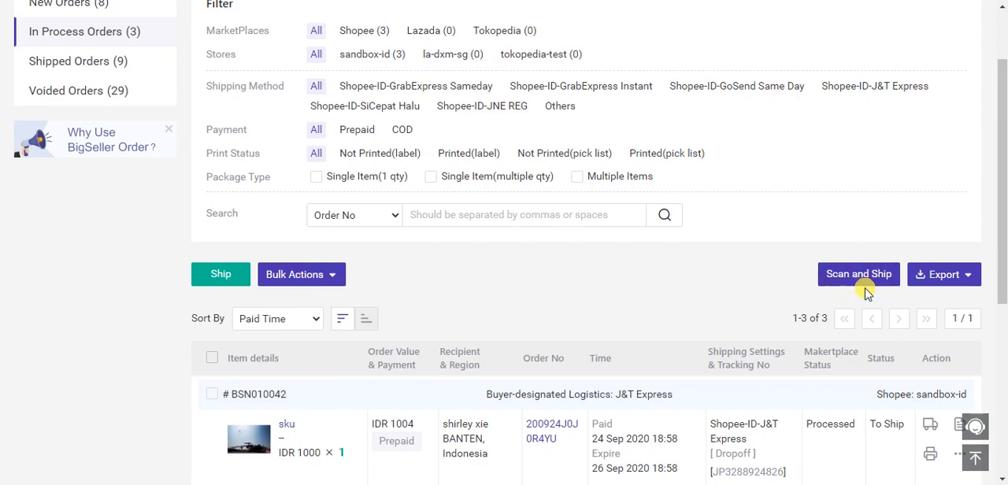
# Open Scan and Ship and highlight the notice about auto-marking scanned packages as shipped
pyautogui.click(858, 274)
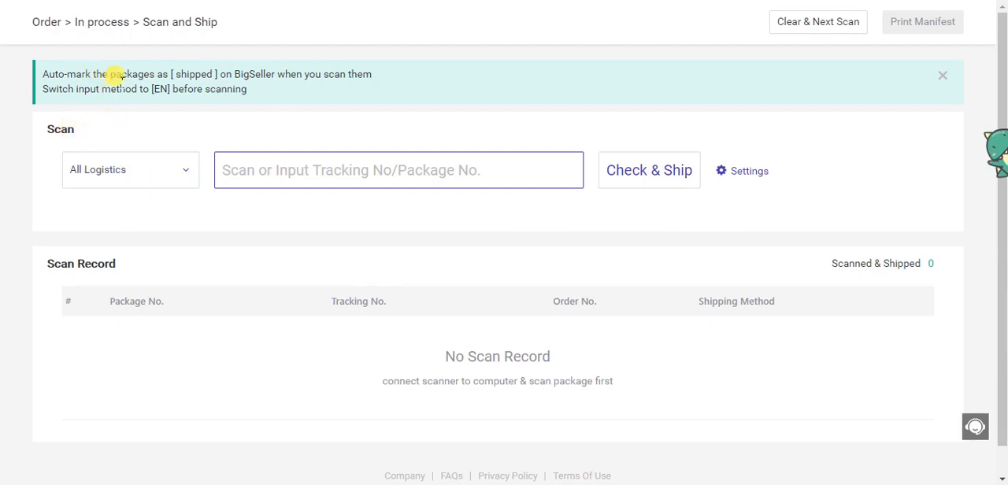
pyautogui.moveTo(43, 74); pyautogui.dragTo(226, 73)
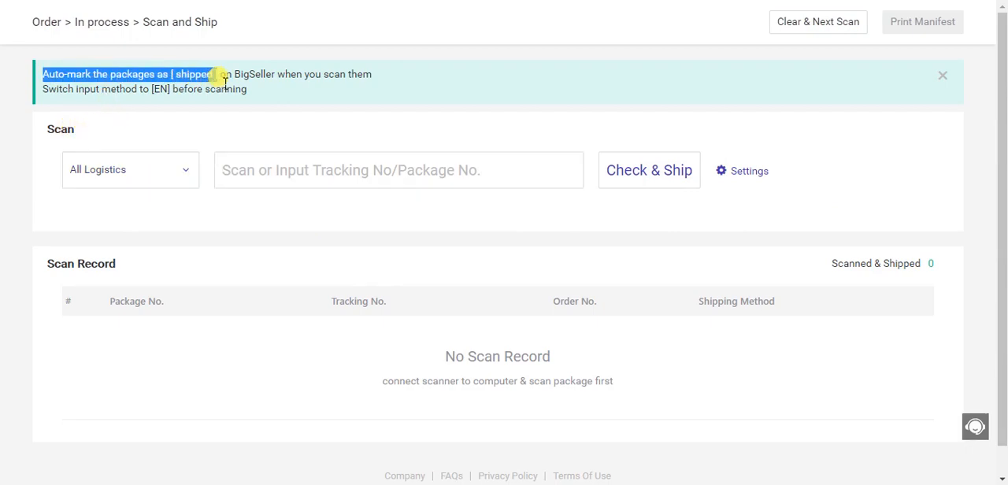